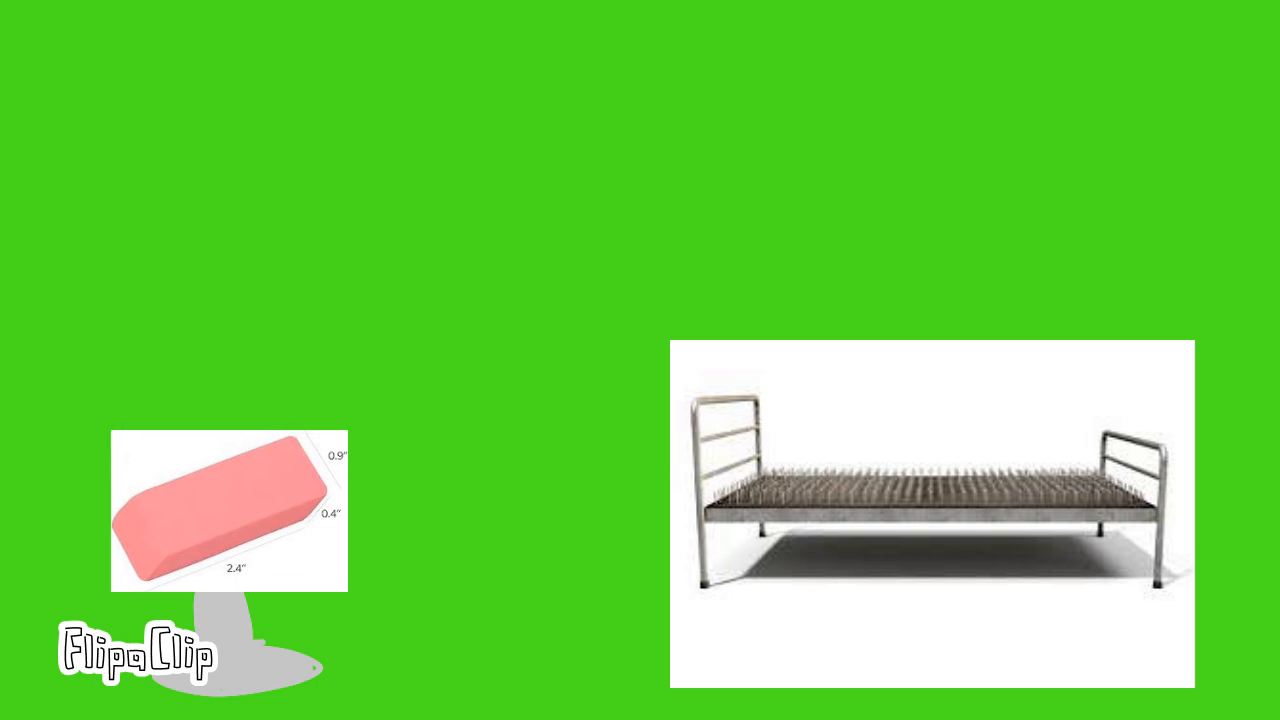
Drag the pink eraser picture up from the bottom corner toward the canvas middle
left_click_drag(230, 510, 318, 380)
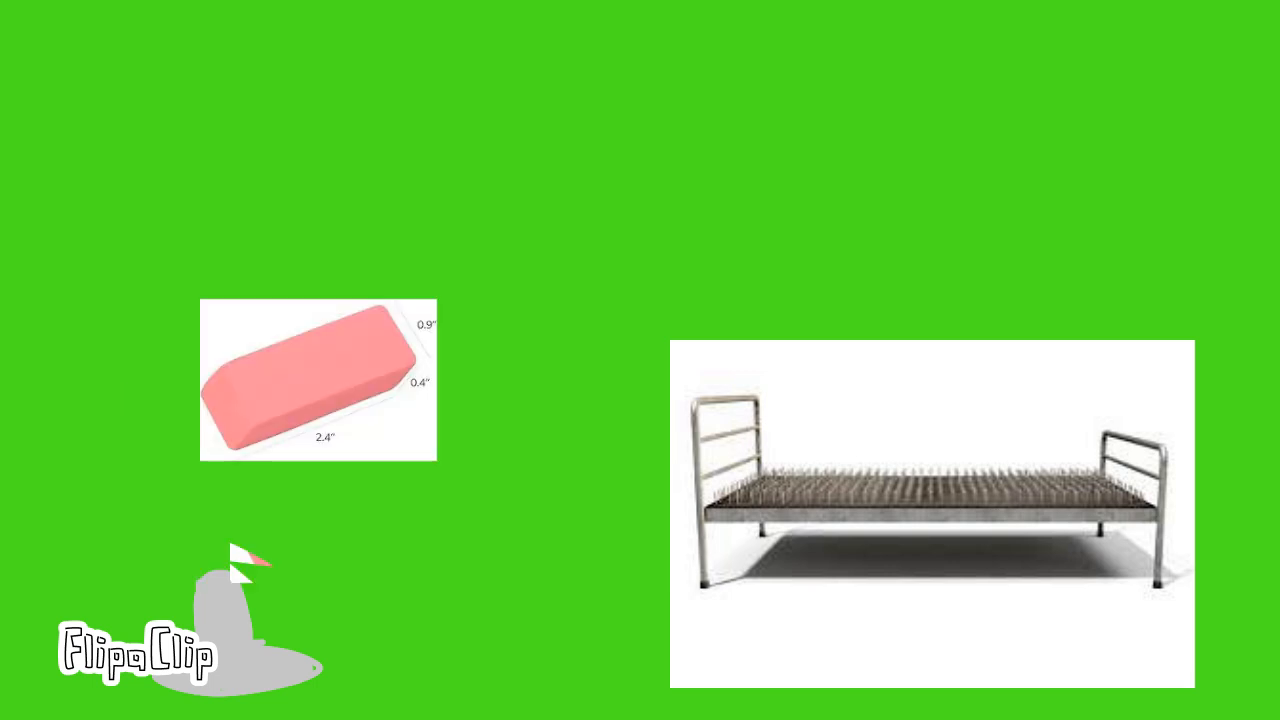
left_click_drag(318, 385, 843, 330)
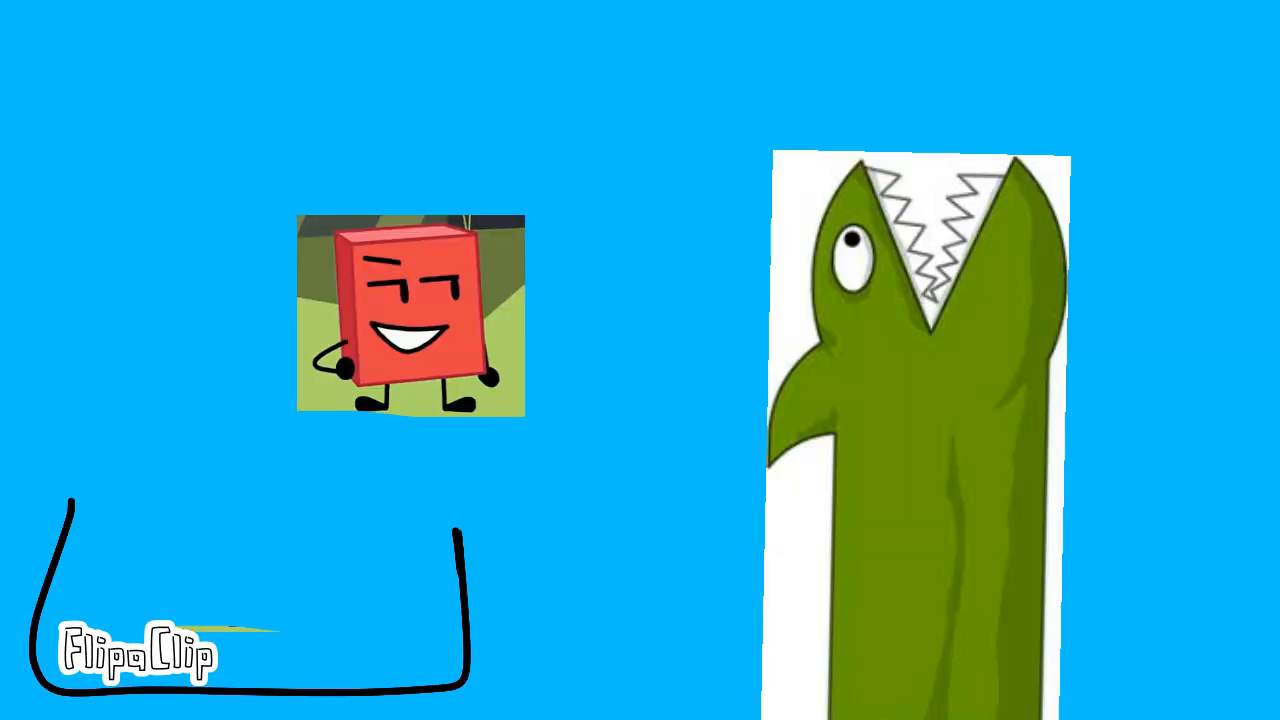
Drag across the blue scene with the red block character and green crocodile
left_click_drag(410, 315, 818, 290)
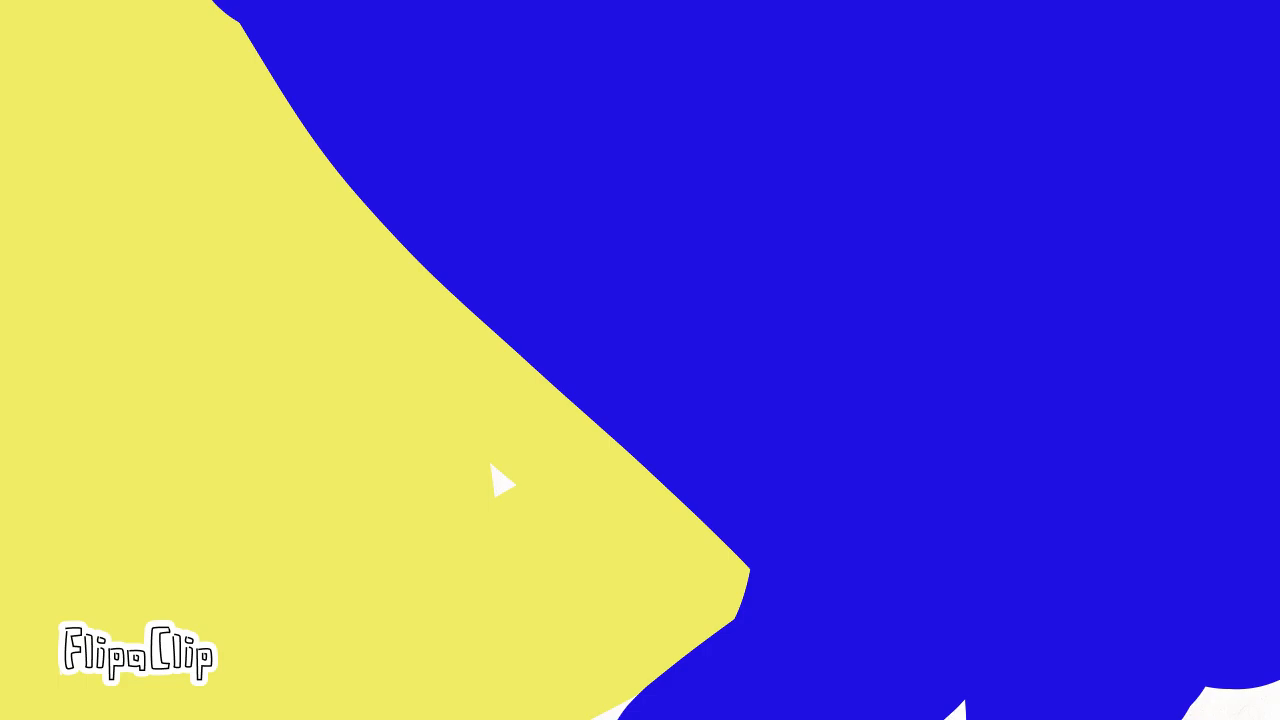
Paste the red pushpin character with treads onto the yellow-and-blue frame
left_click(500, 486)
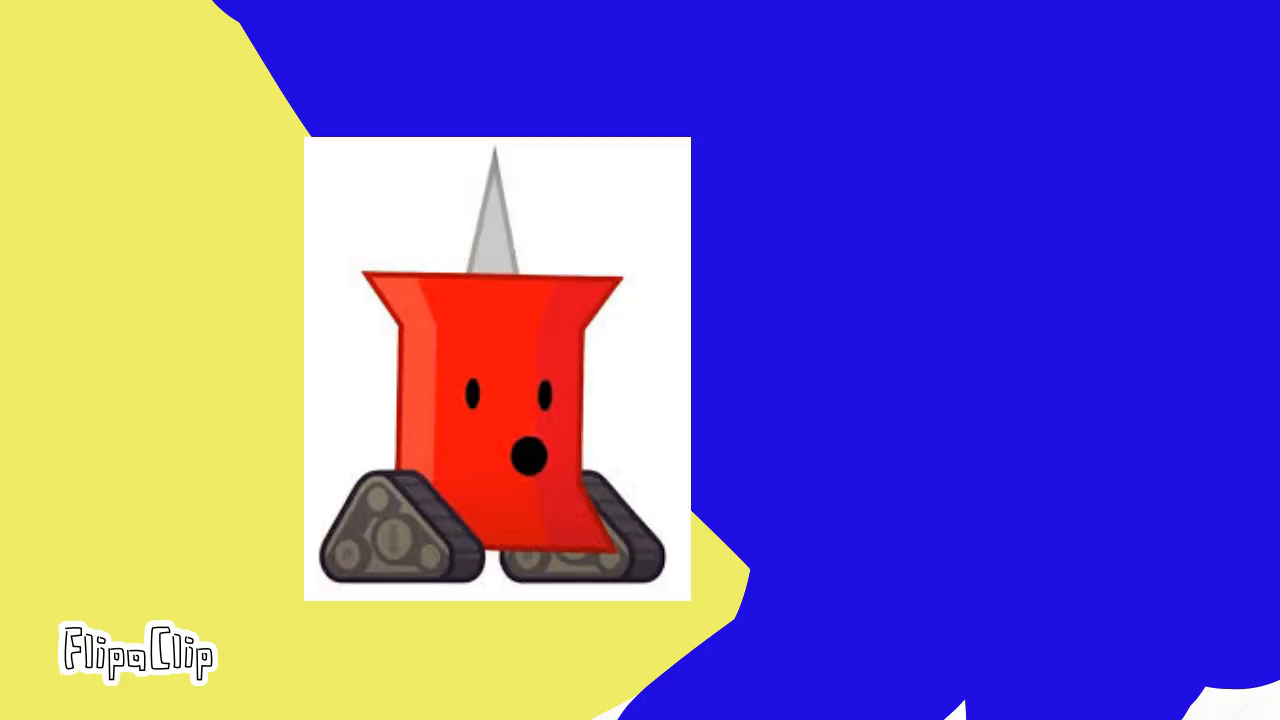